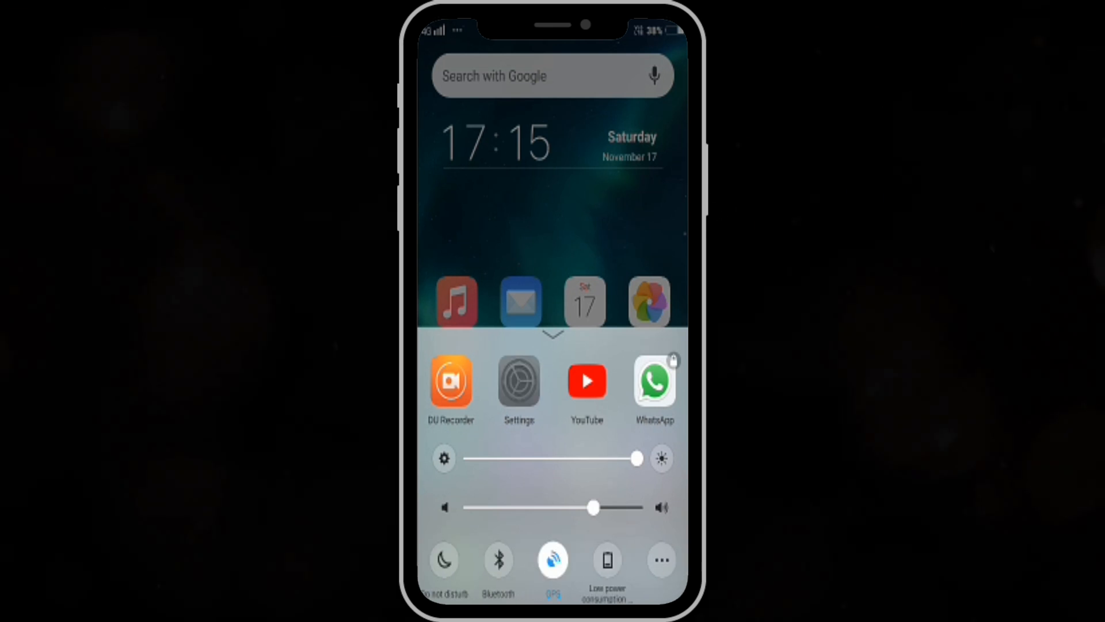
# Step: Launch Android Settings from the home screen and scroll down its main list
pyautogui.click(518, 381)
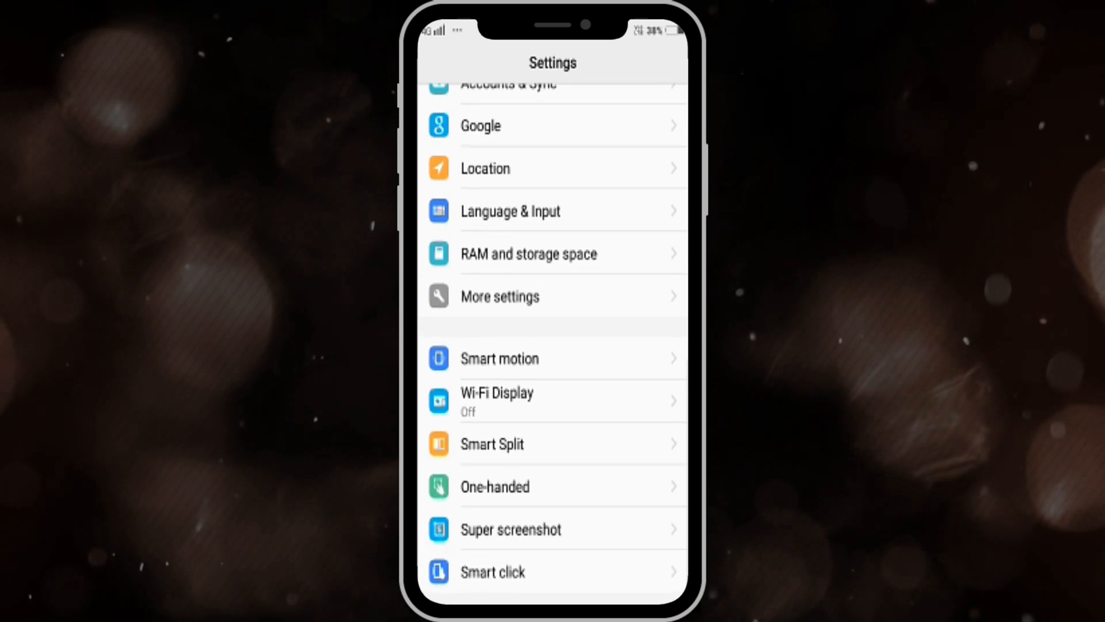
pyautogui.scroll(-3)
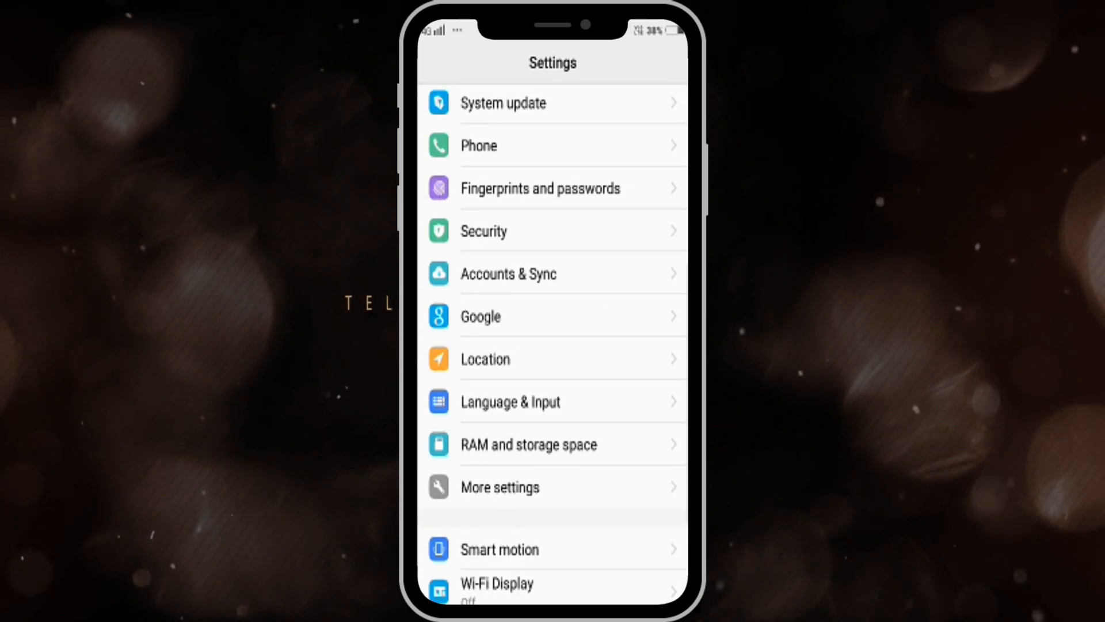
# Step: Set location mode to Device only, dismissing the accuracy prompt, then go to Wi-Fi
pyautogui.click(485, 358)
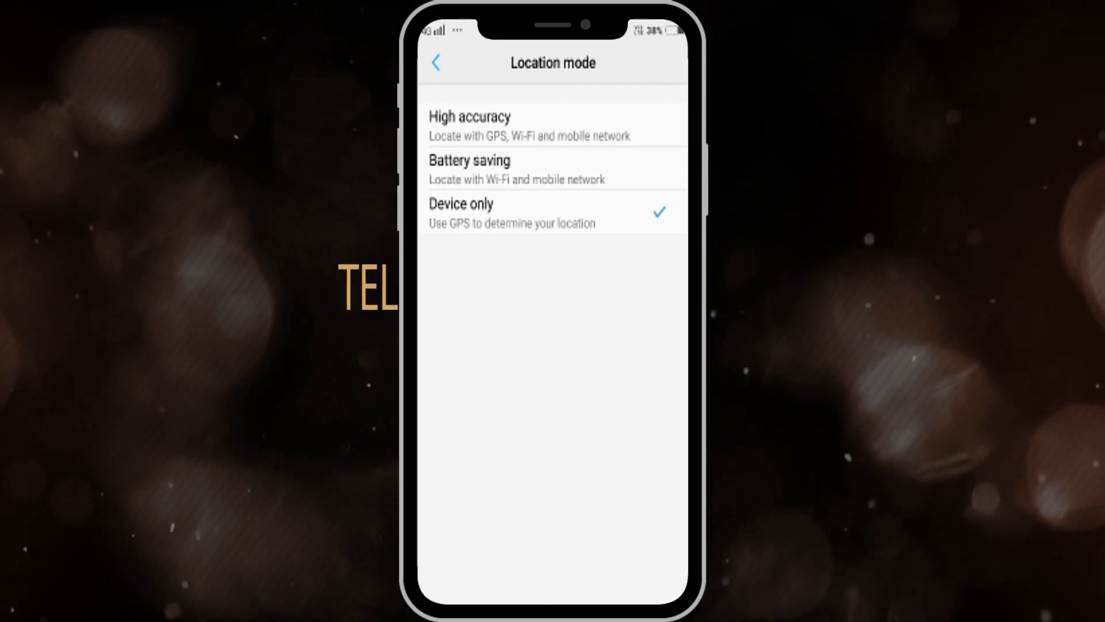
pyautogui.click(552, 213)
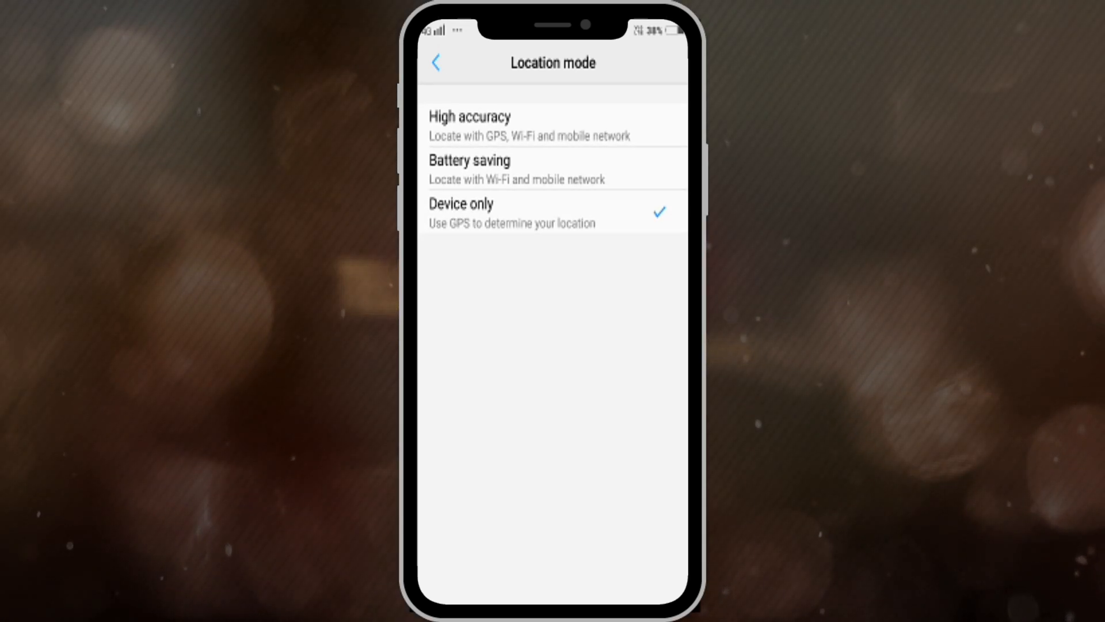
pyautogui.click(468, 125)
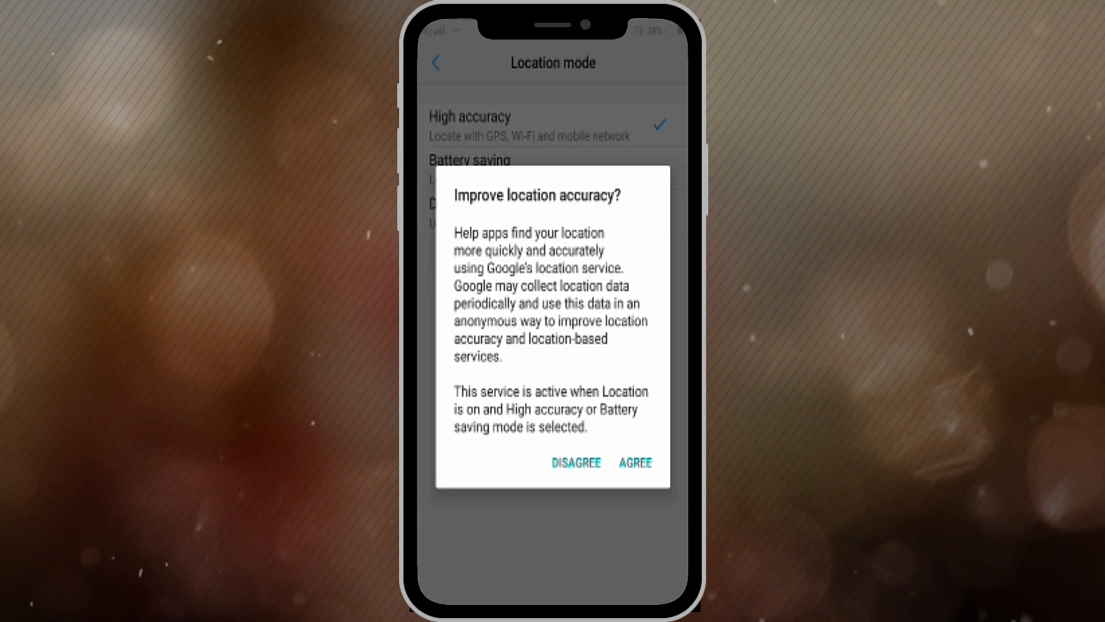
pyautogui.click(635, 462)
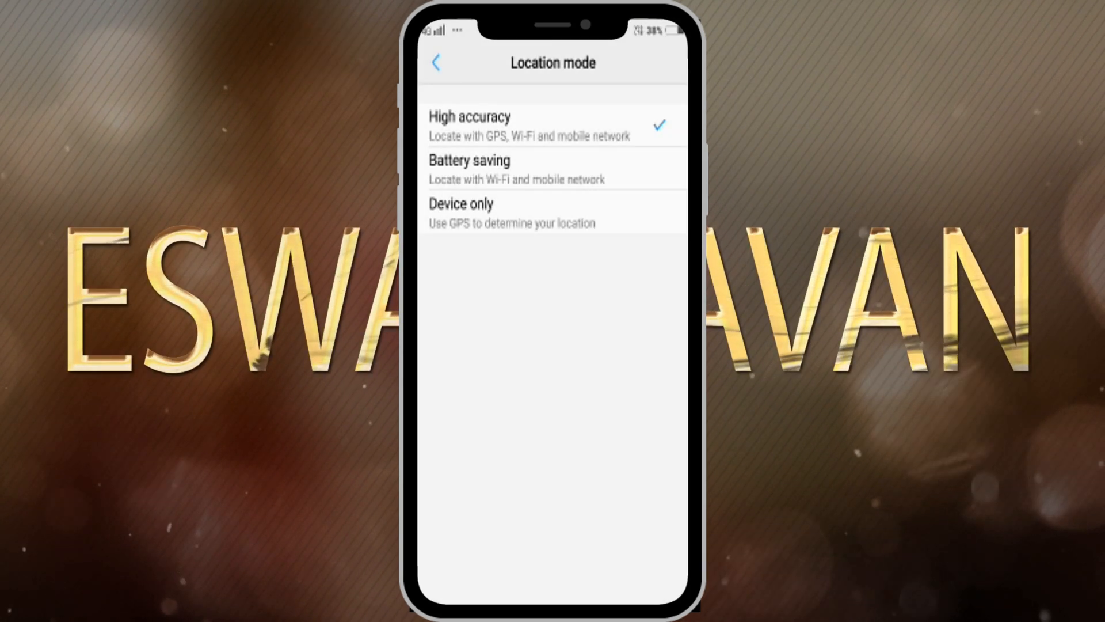
pyautogui.click(552, 213)
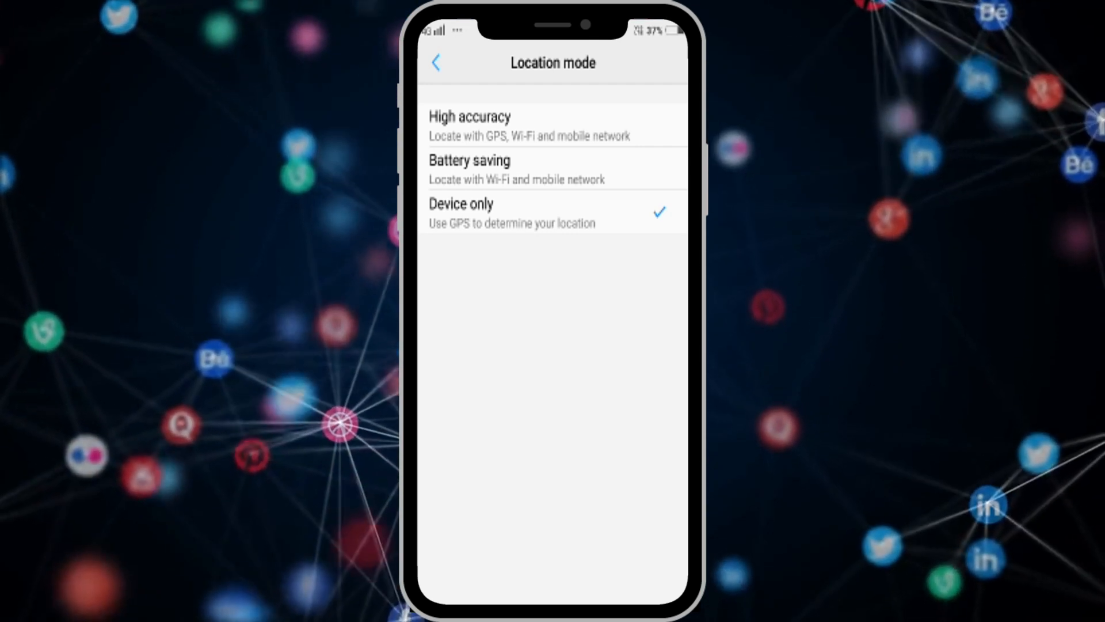
pyautogui.click(436, 63)
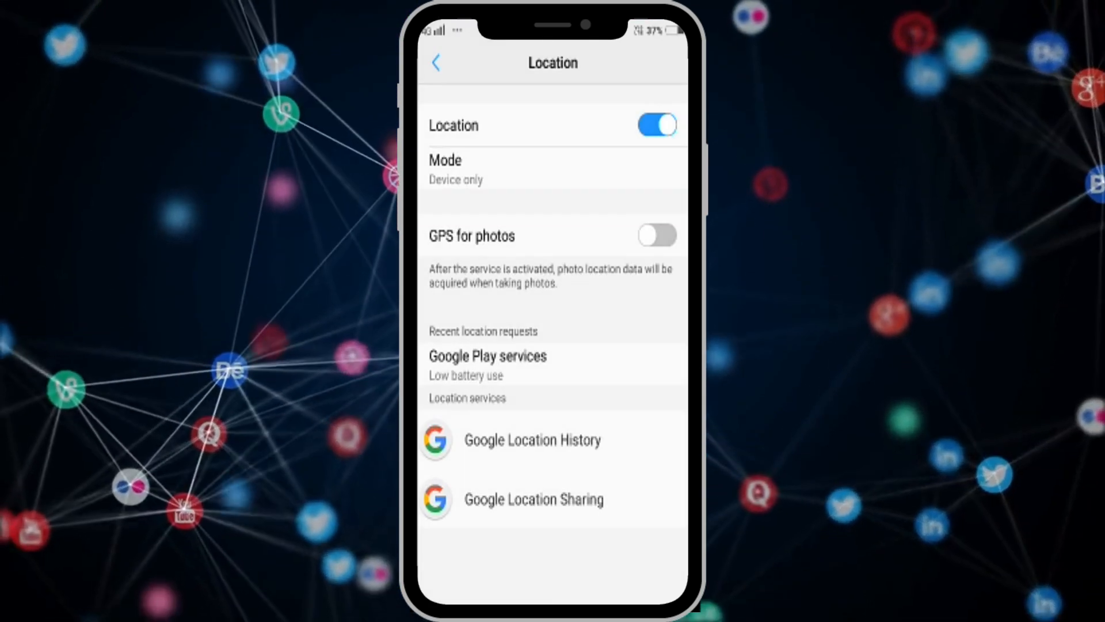
pyautogui.click(437, 63)
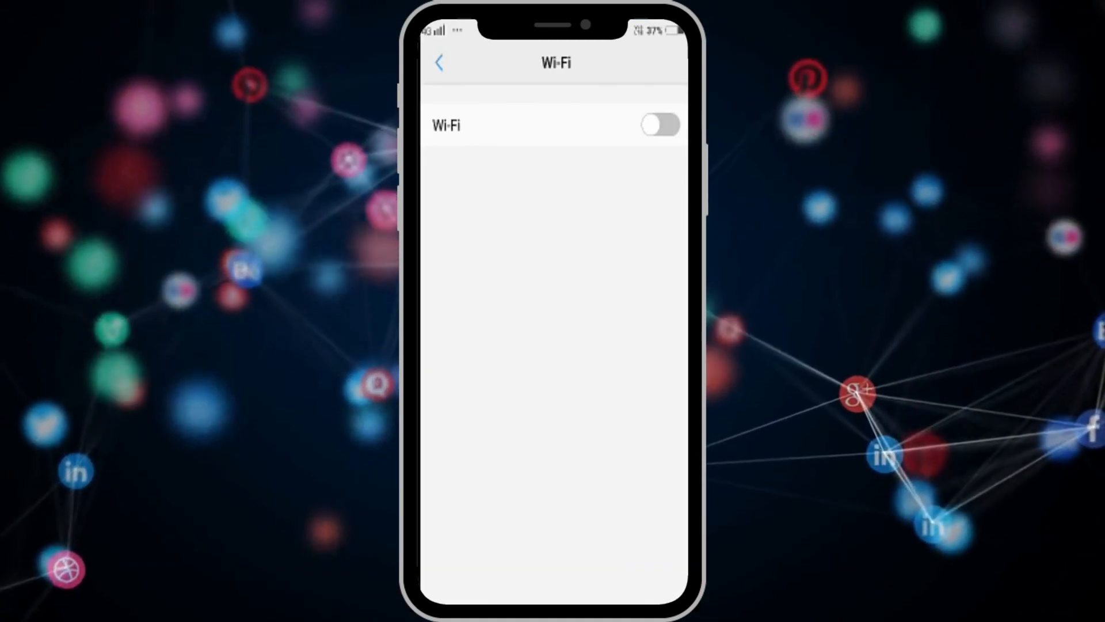
# Step: In advanced Wi-Fi settings, switch off Network notification and Scanning always available
pyautogui.click(659, 125)
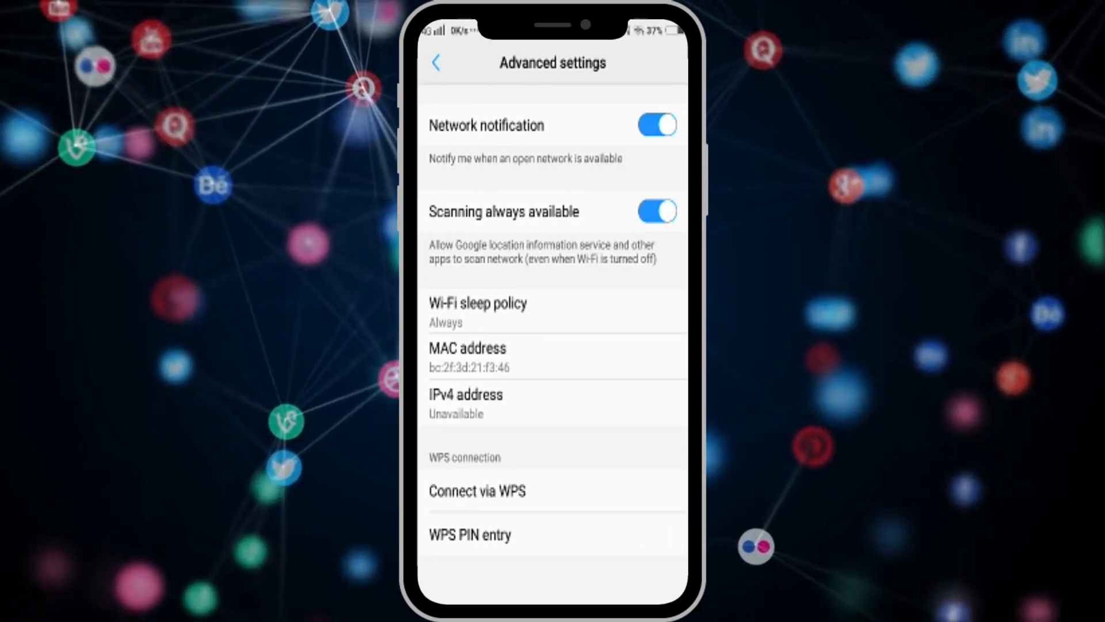
pyautogui.click(655, 125)
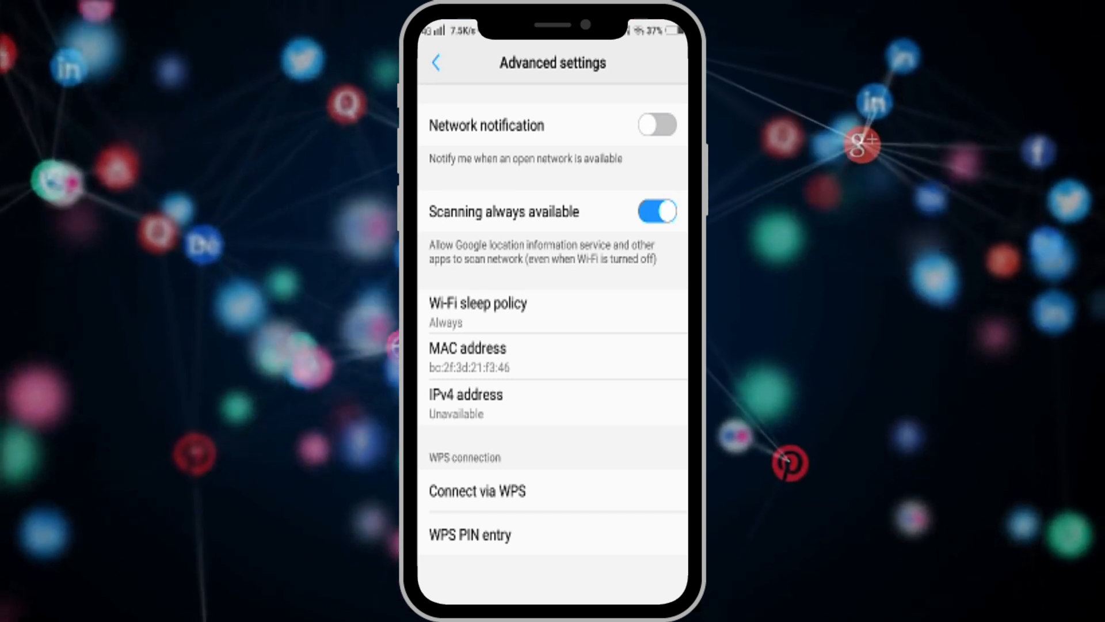
pyautogui.click(657, 211)
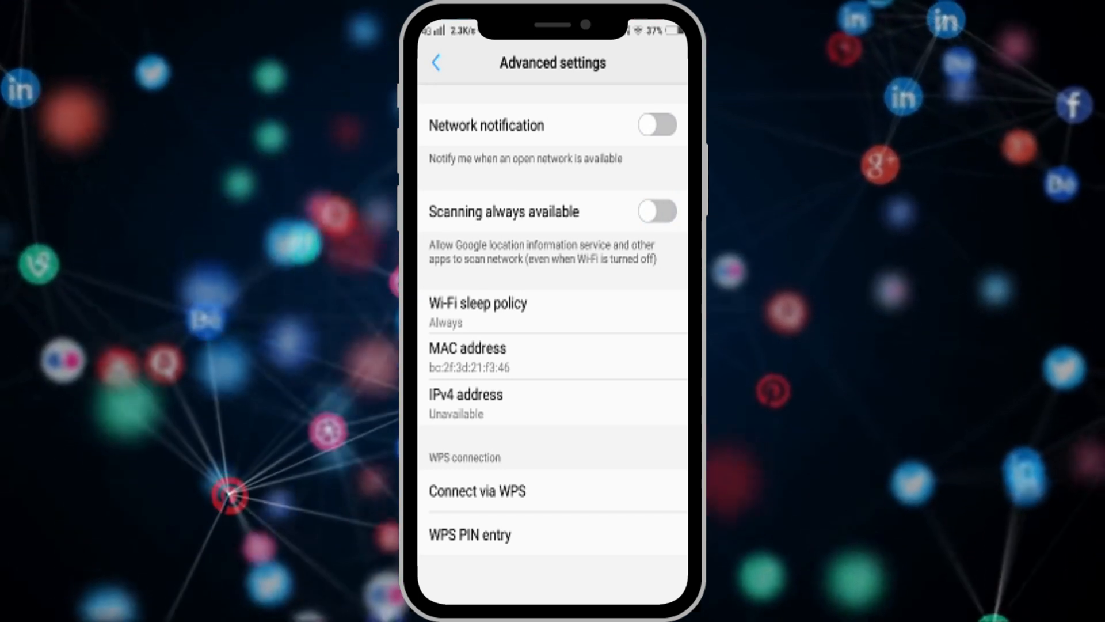